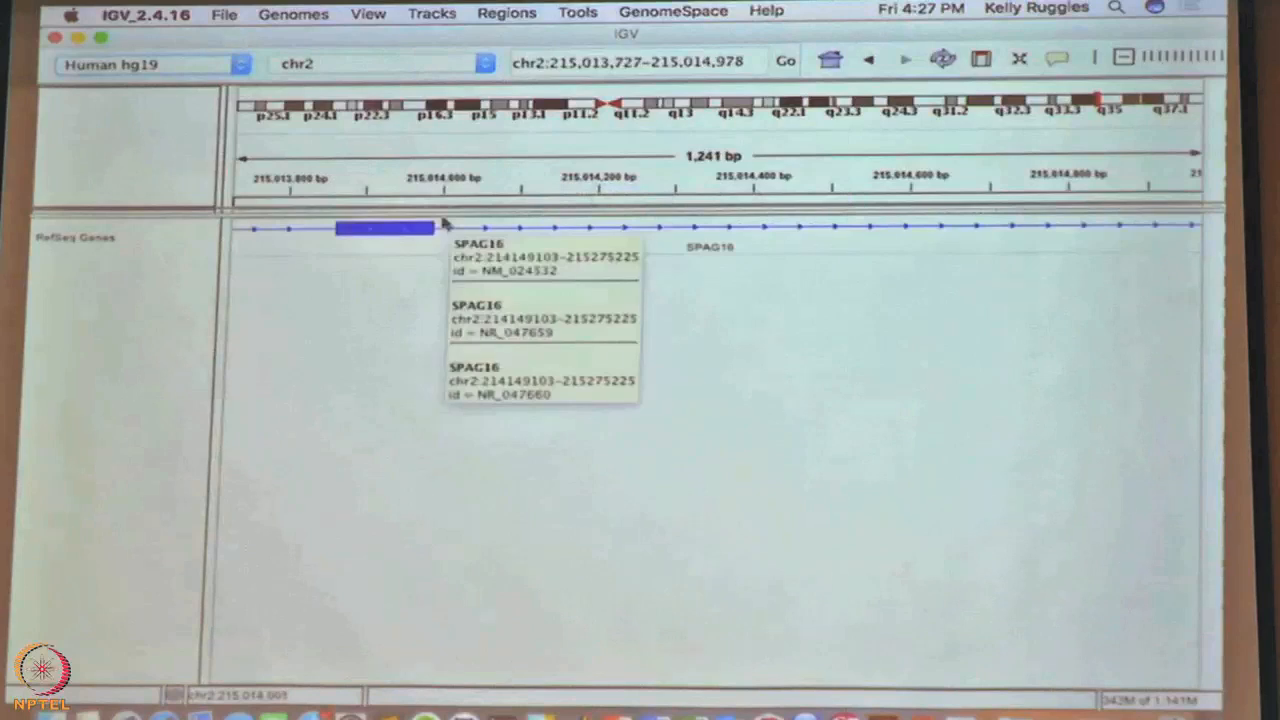
Dismiss the SPAG16 feature popup, leaving only the RefSeq gene track over the 1,241 bp chr2 region
{"action": "left_click", "coordinate": [336, 246]}
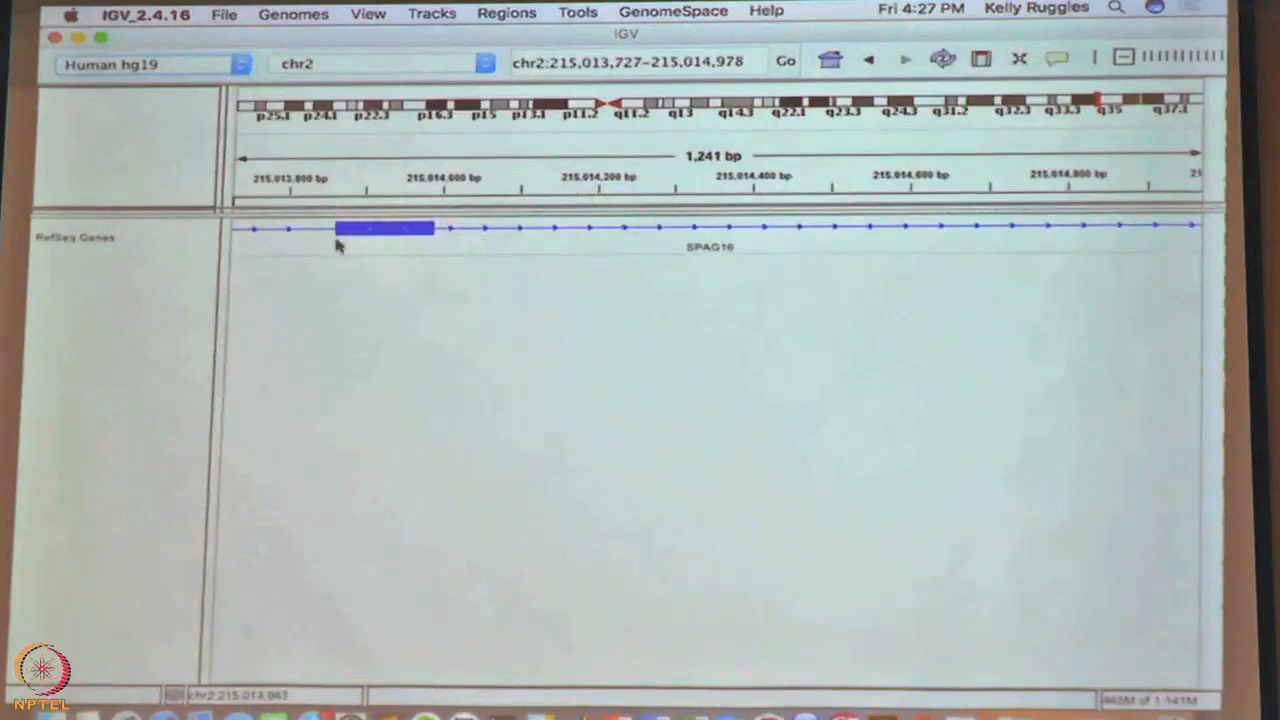